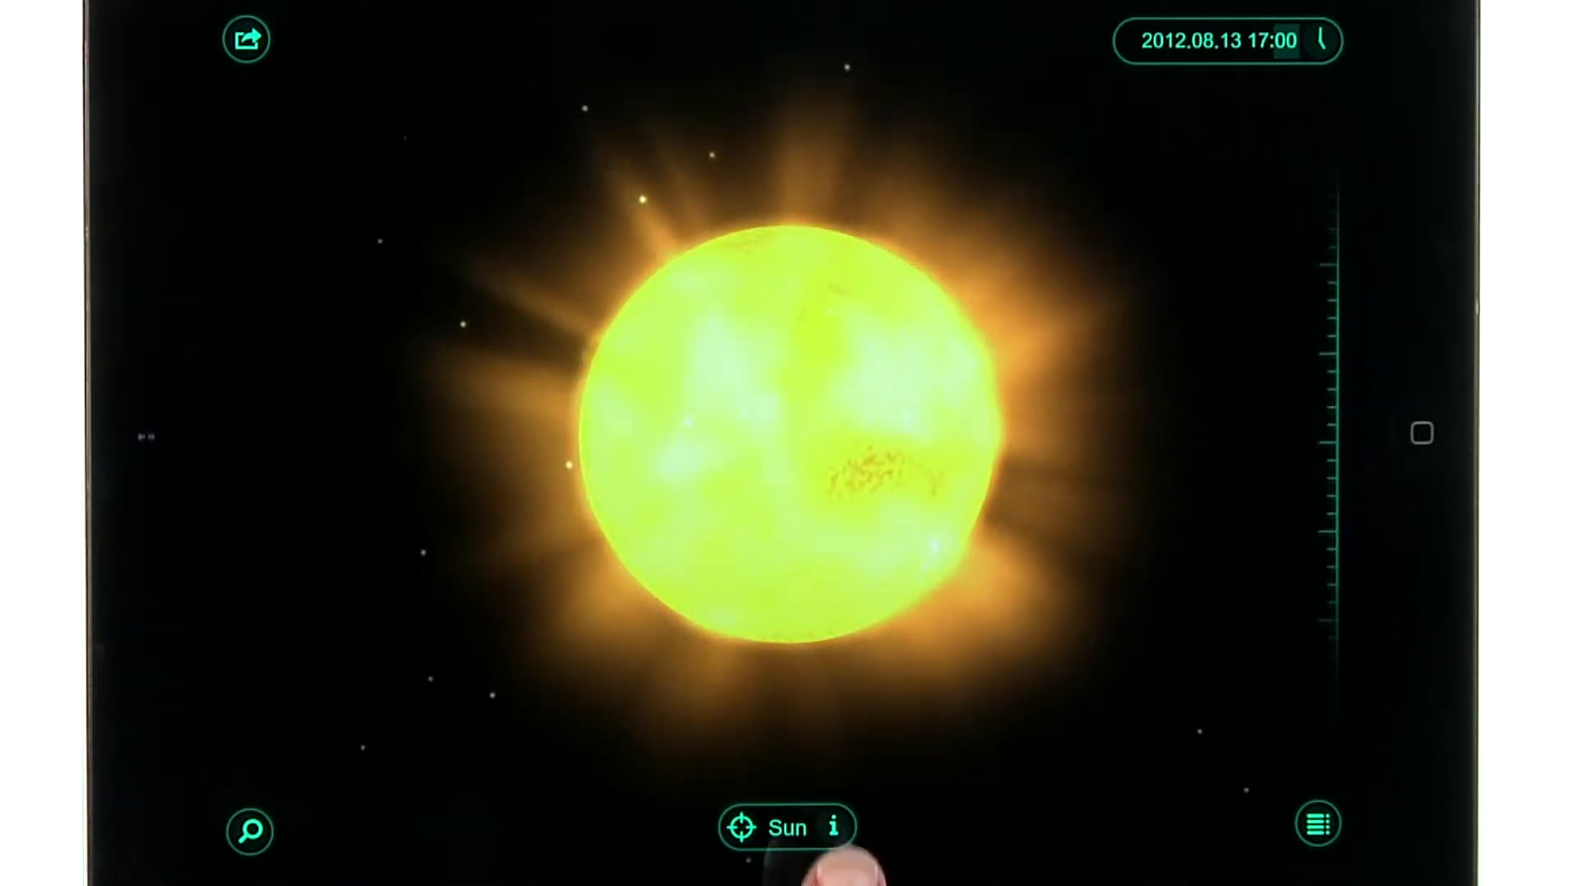
View the Sun's info screen and its internal structure cutaway of the core, then close it
{"action": "left_click", "coordinate": [837, 827]}
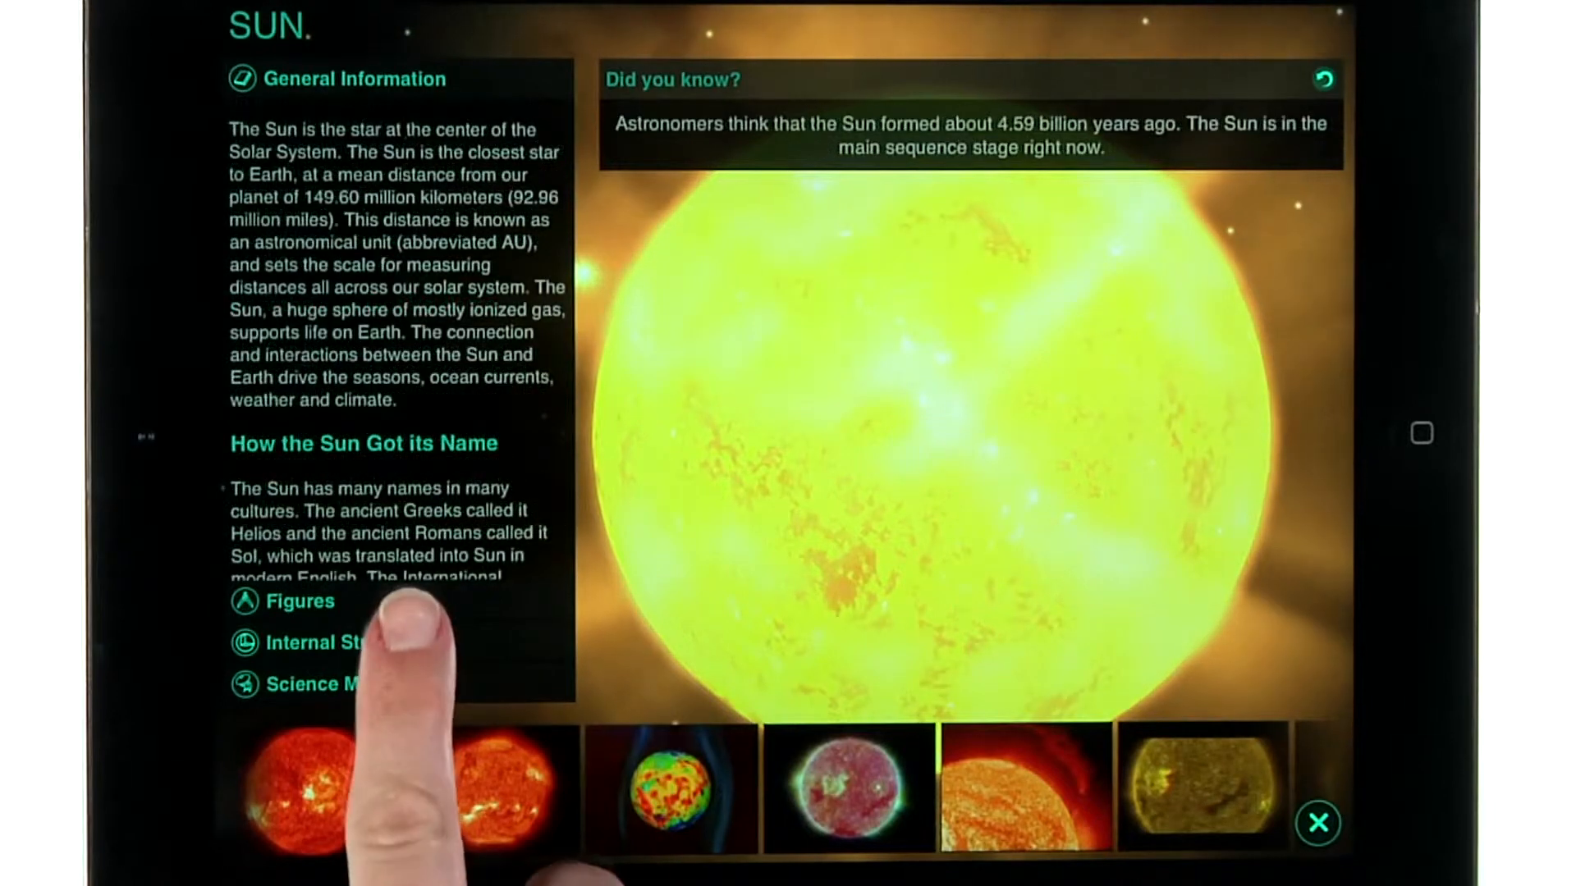
{"action": "left_click", "coordinate": [341, 644]}
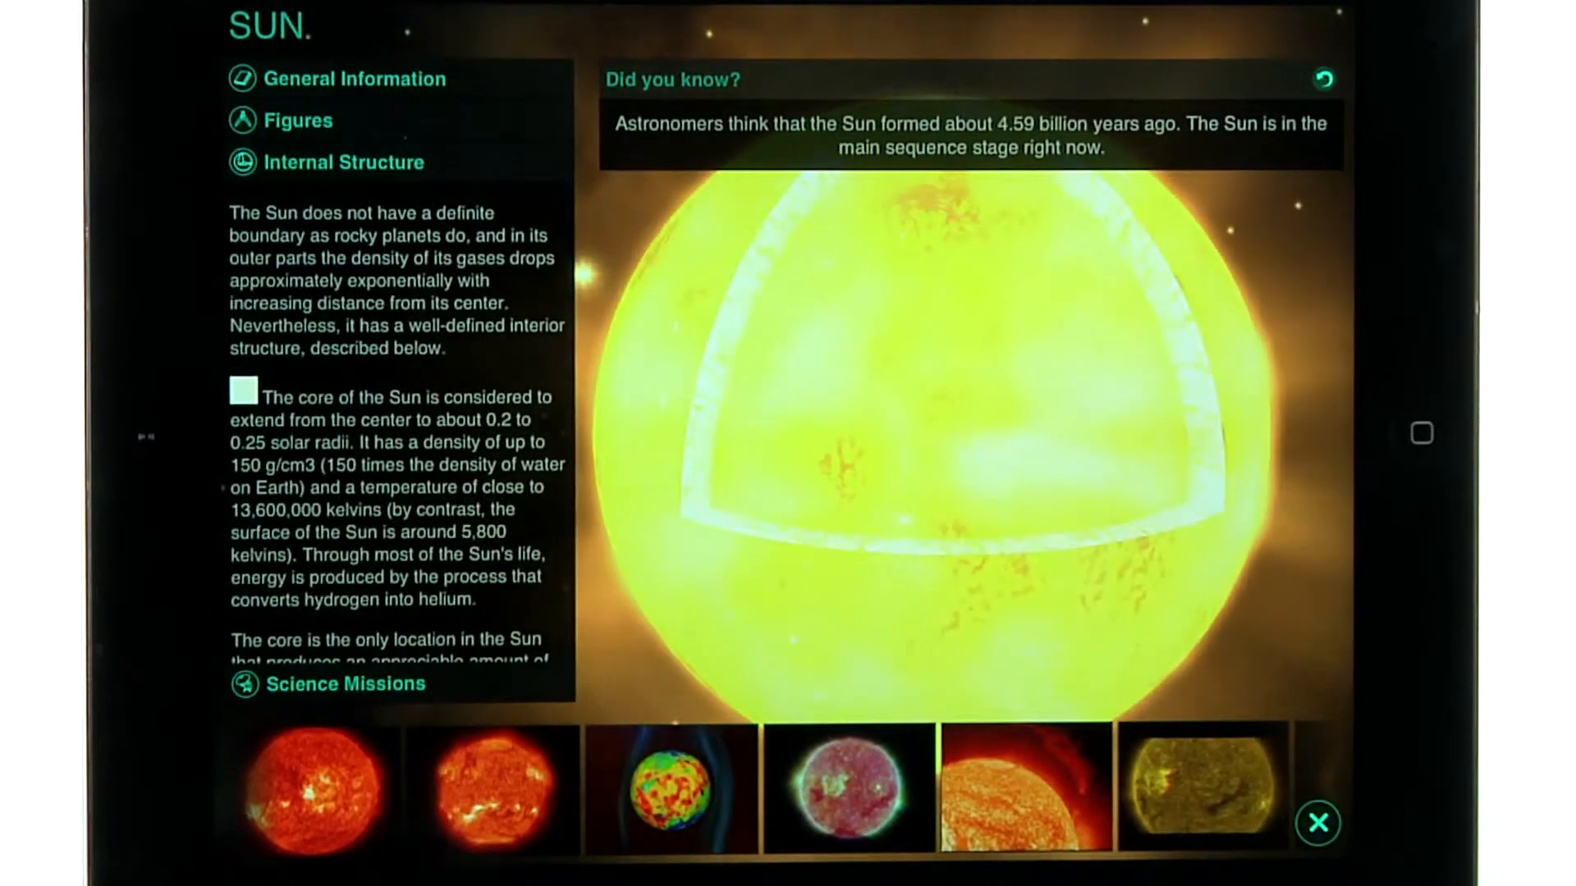
{"action": "left_click", "coordinate": [1317, 823]}
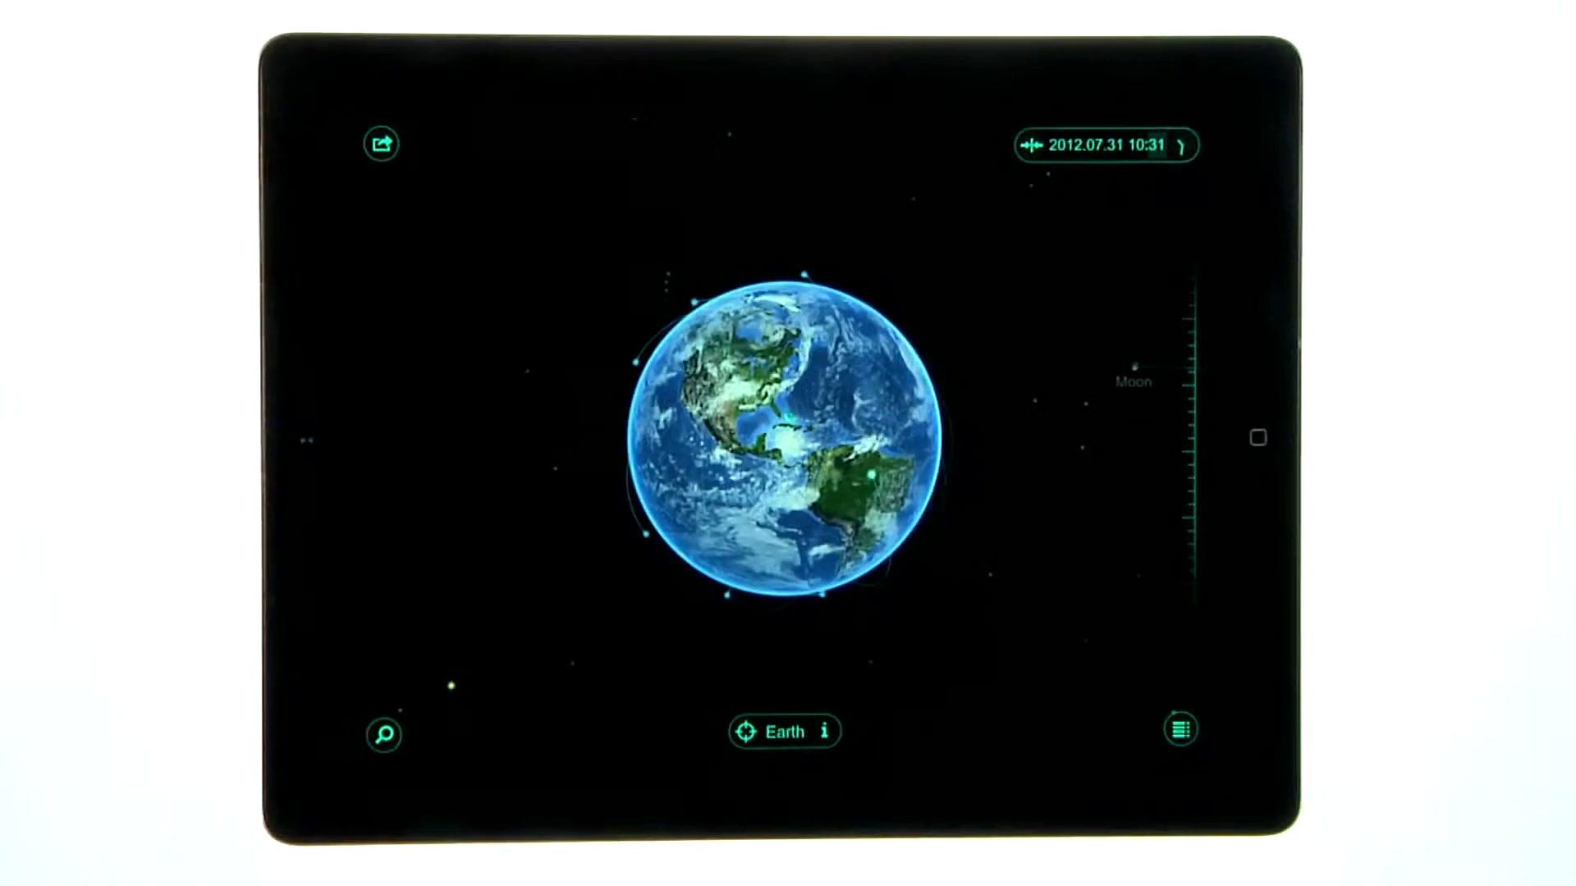
Pick ISS from the catalogue's Satellites tab, then bring up the bottom-right options menu
{"action": "left_click", "coordinate": [382, 734]}
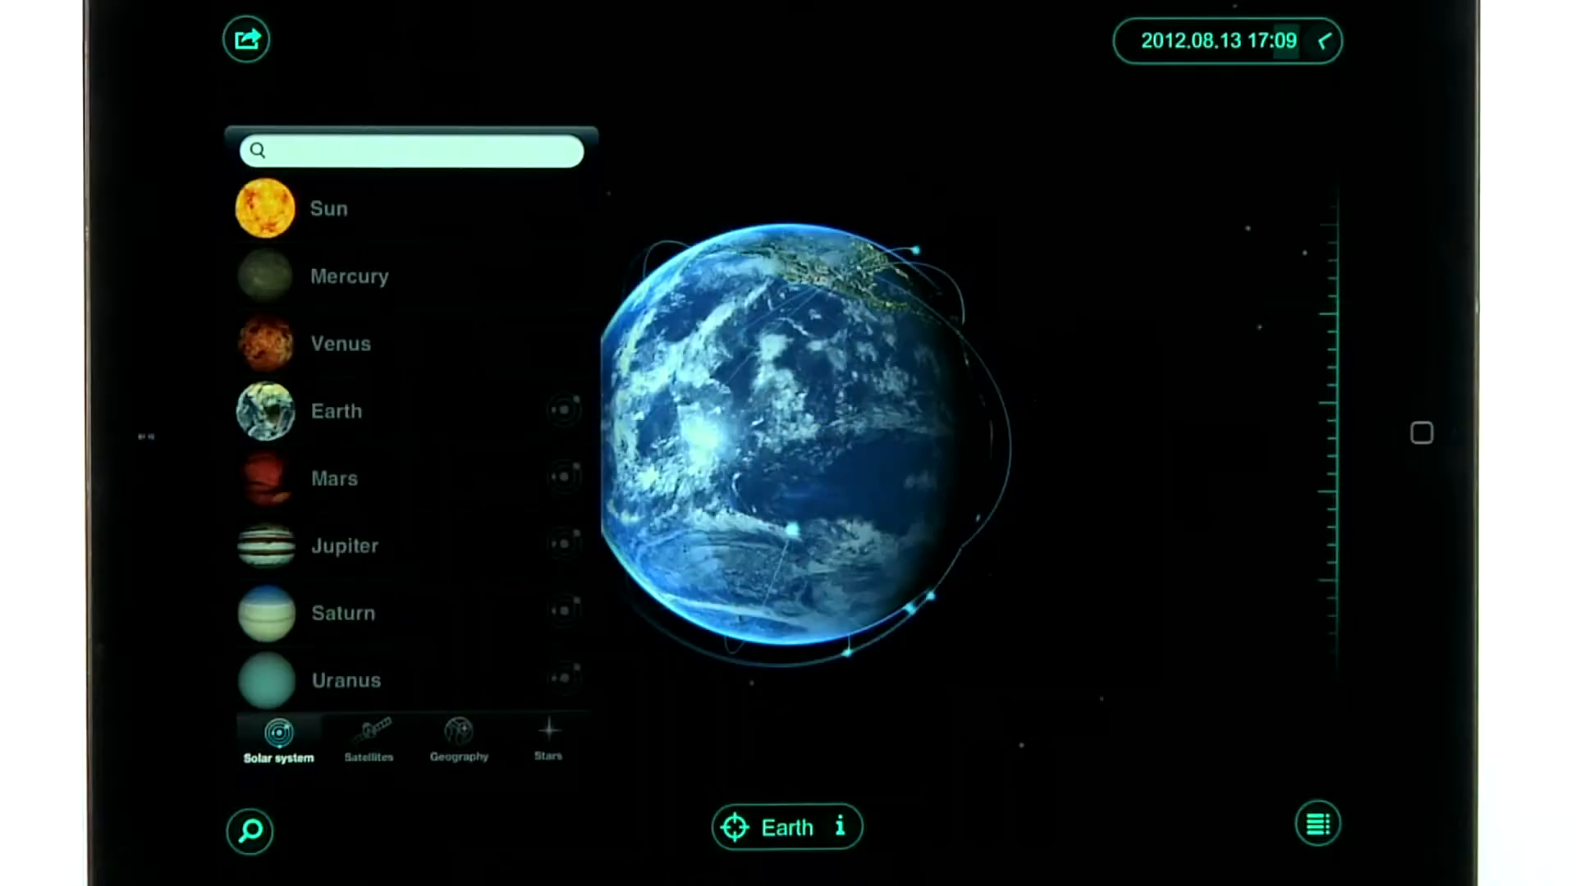
{"action": "left_click", "coordinate": [368, 744]}
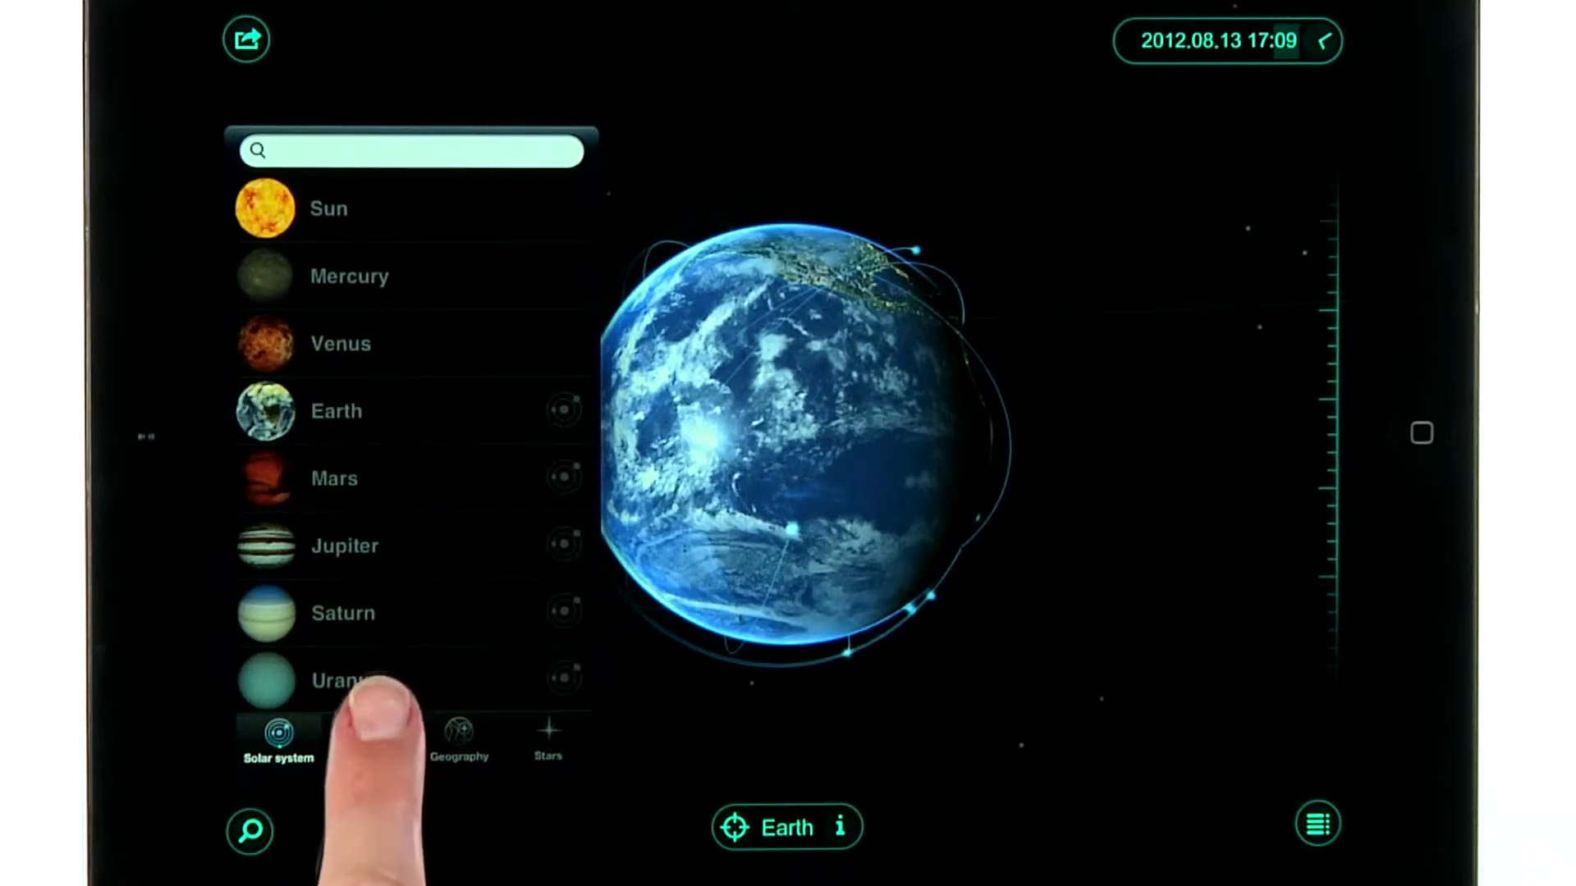
{"action": "left_click", "coordinate": [368, 741]}
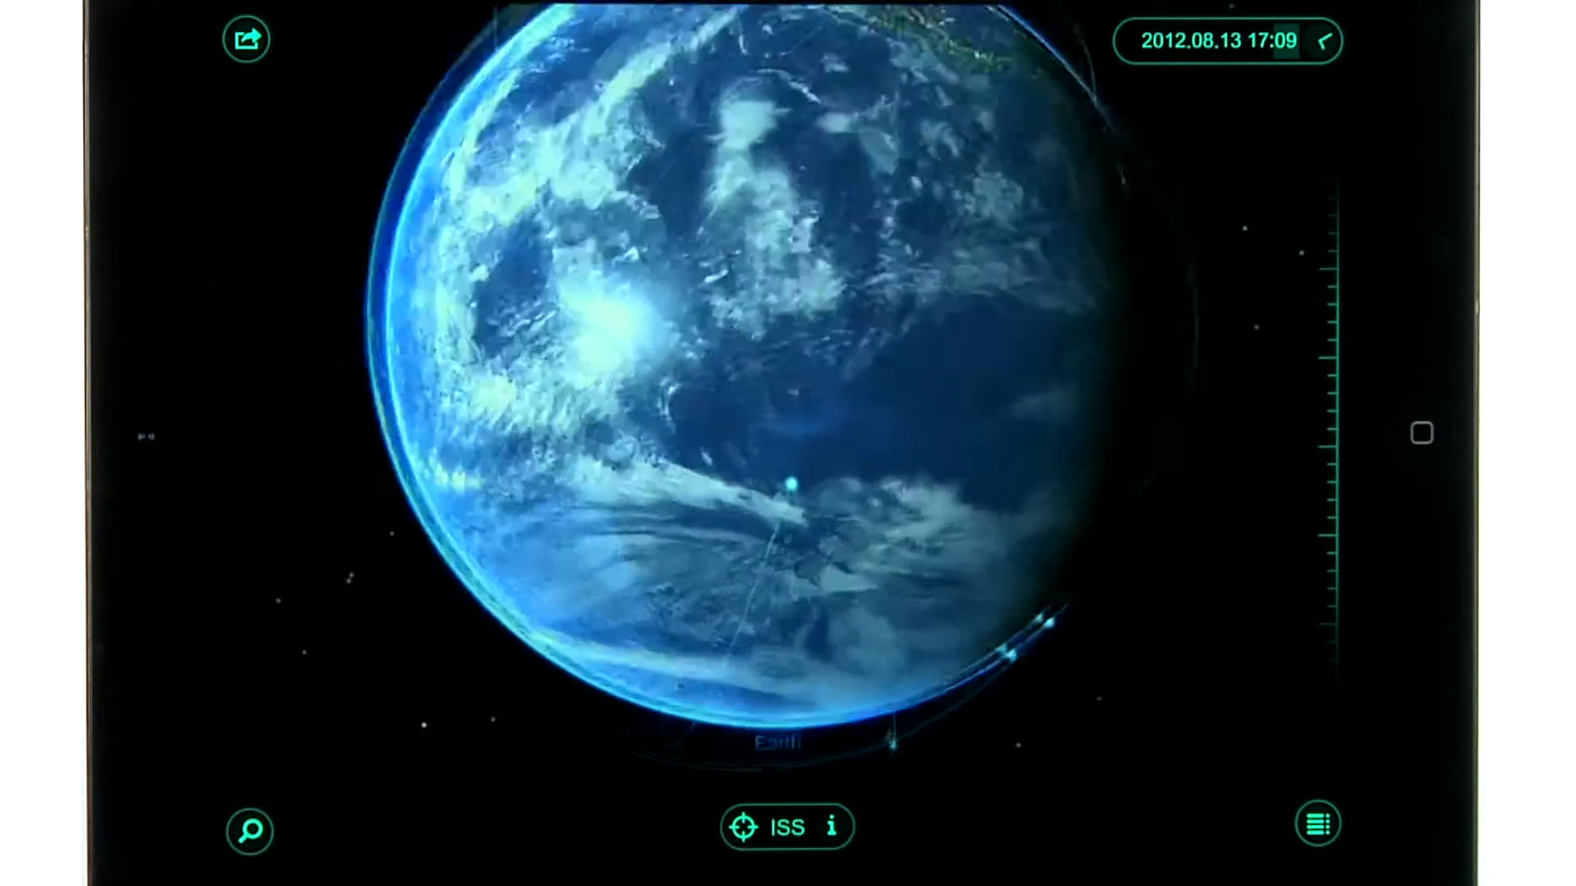
{"action": "left_click", "coordinate": [746, 828]}
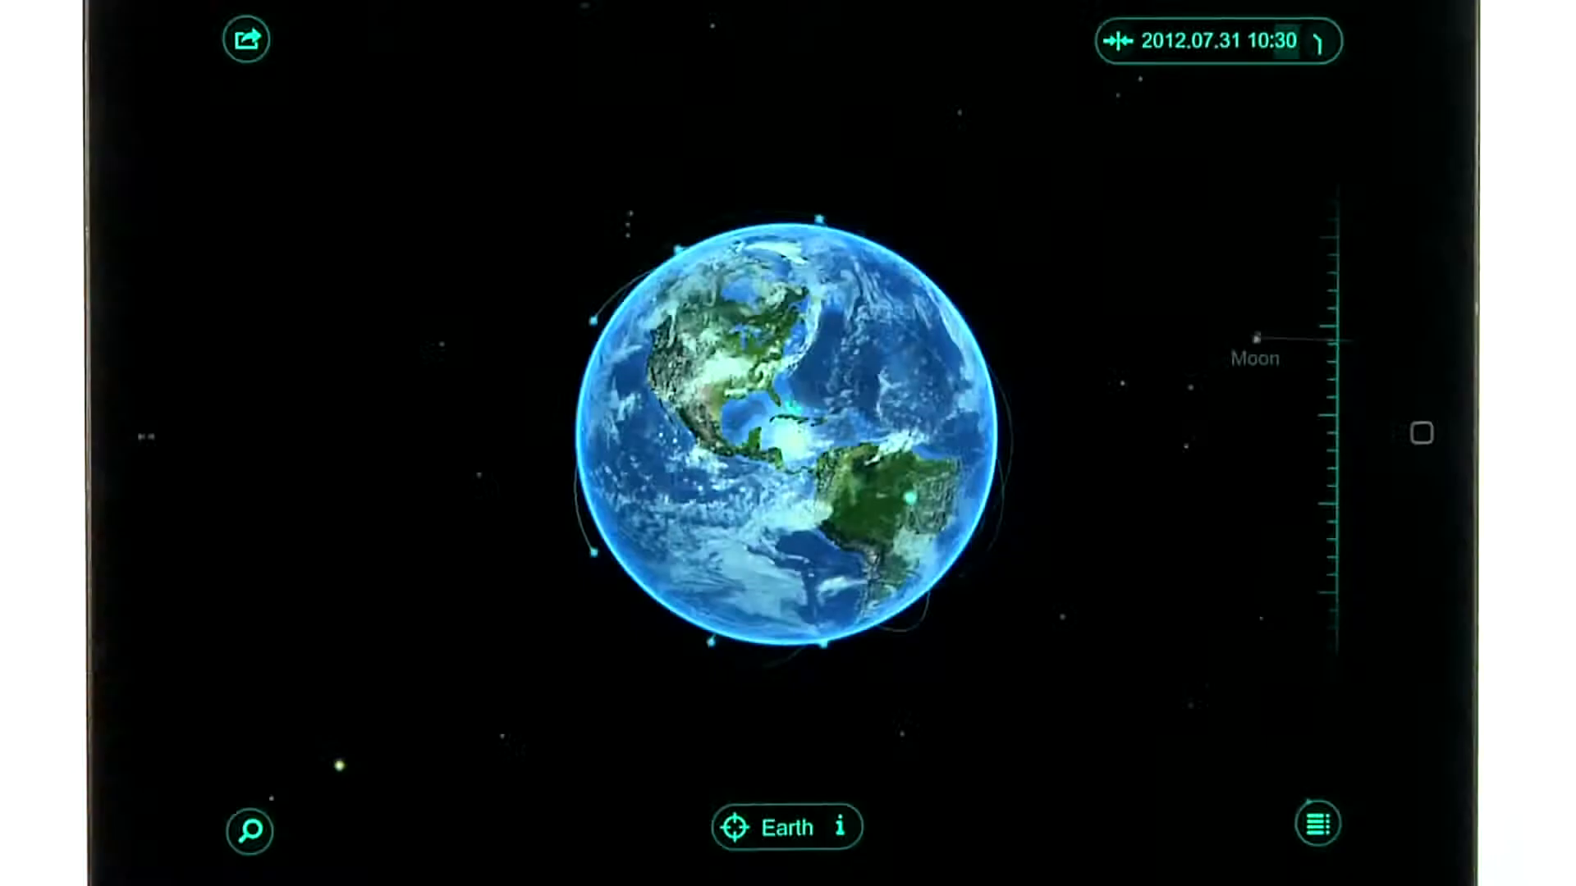
{"action": "left_click", "coordinate": [1316, 826]}
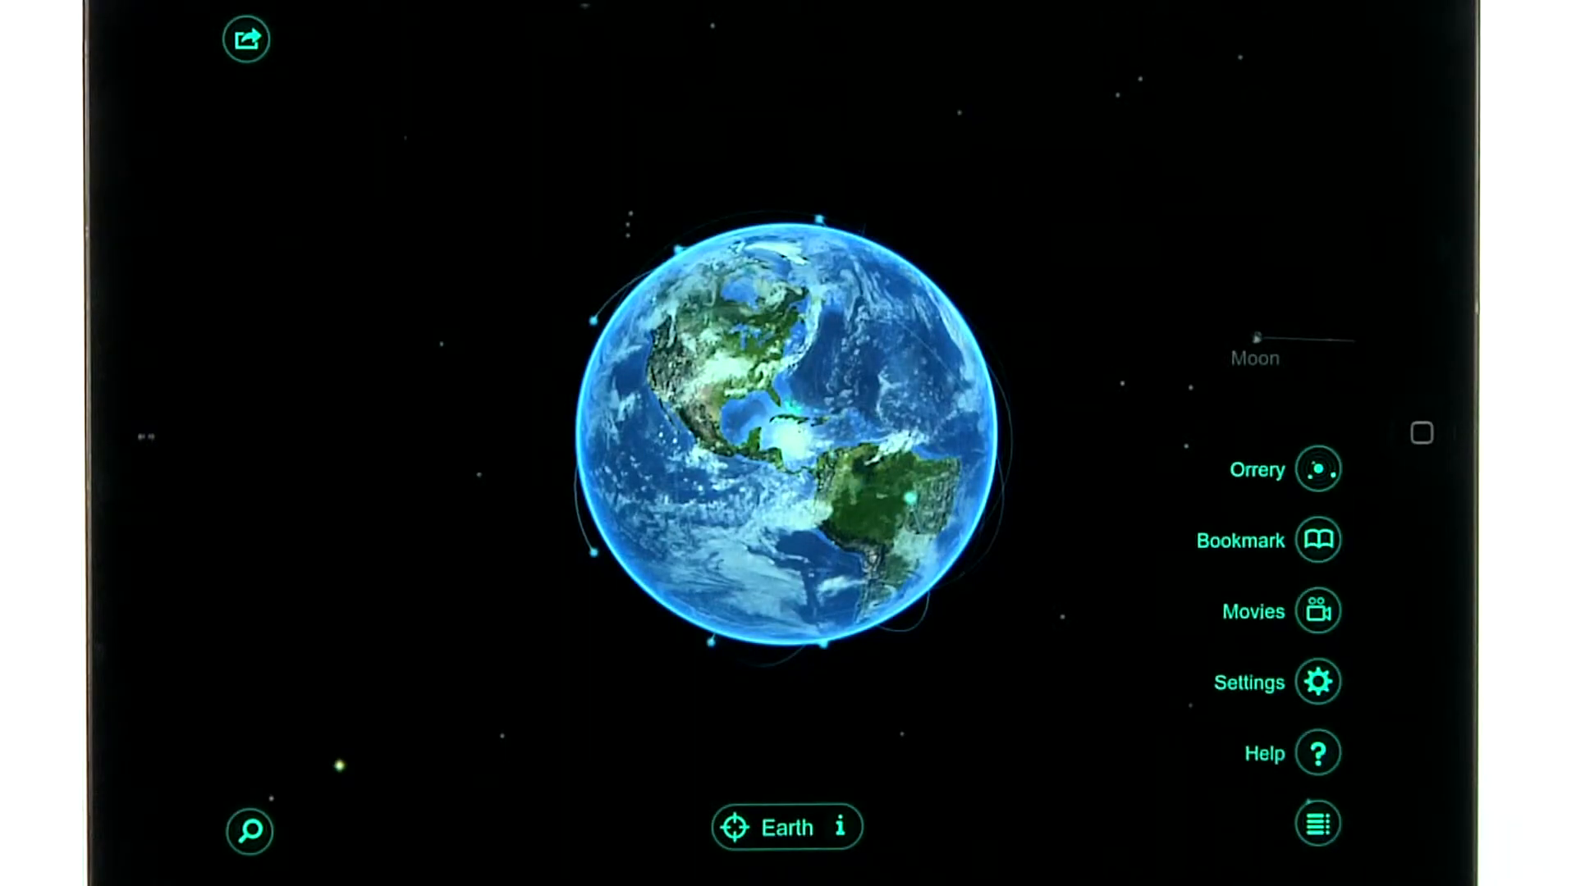
Choose Movies from the options menu to list Size Comparison, Earth's Cycles and Solar Eclipse
{"action": "left_click", "coordinate": [1317, 681]}
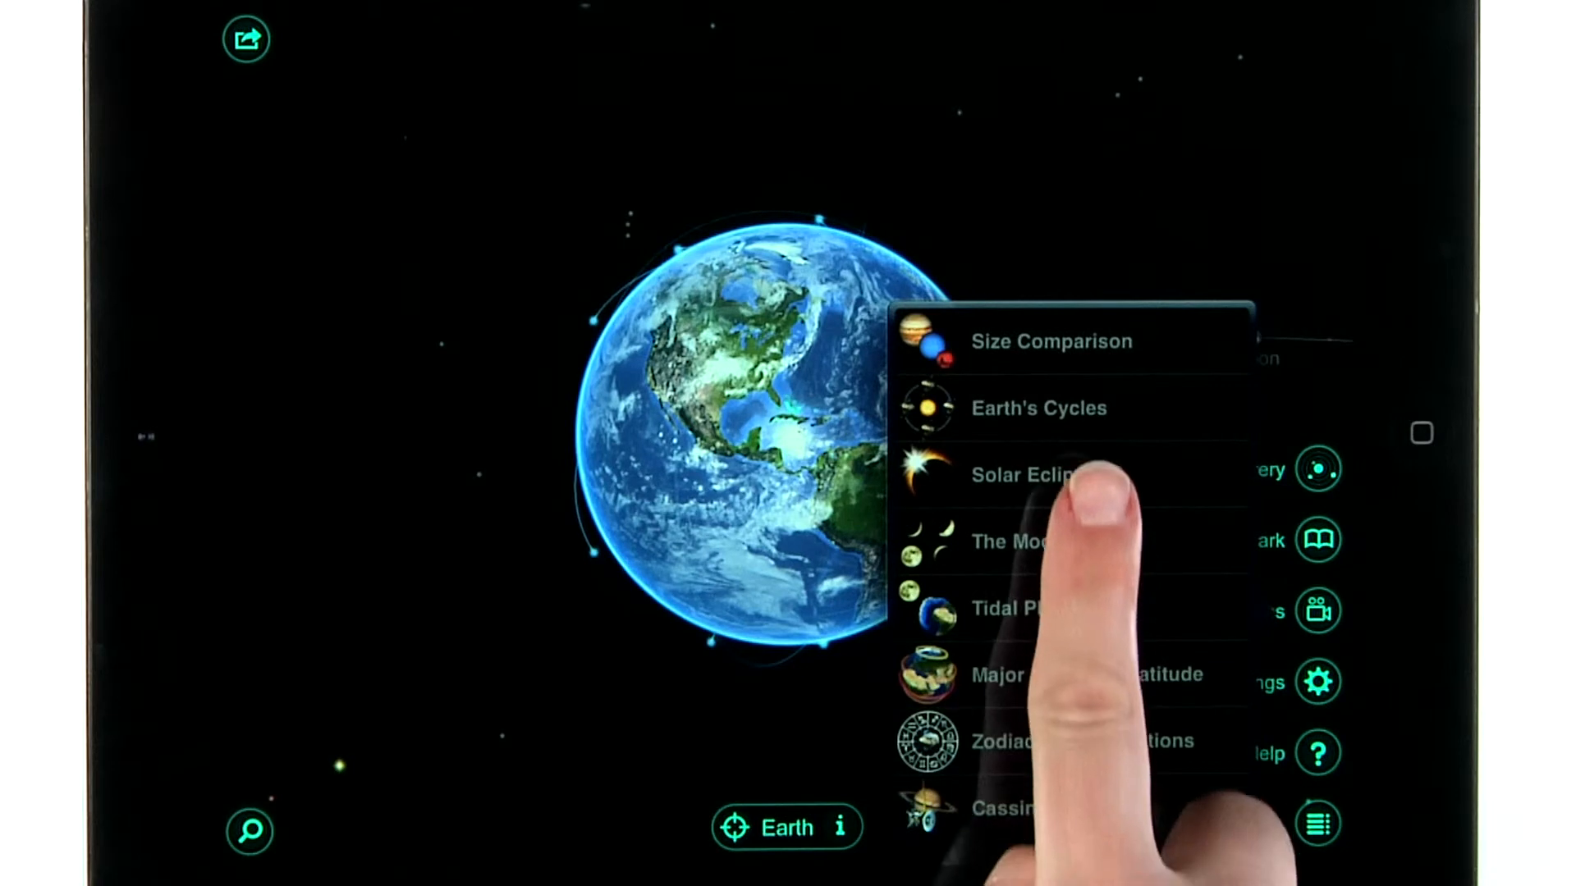
Play the Size Comparison movie of planet radii, then close it
{"action": "left_click", "coordinate": [1020, 474]}
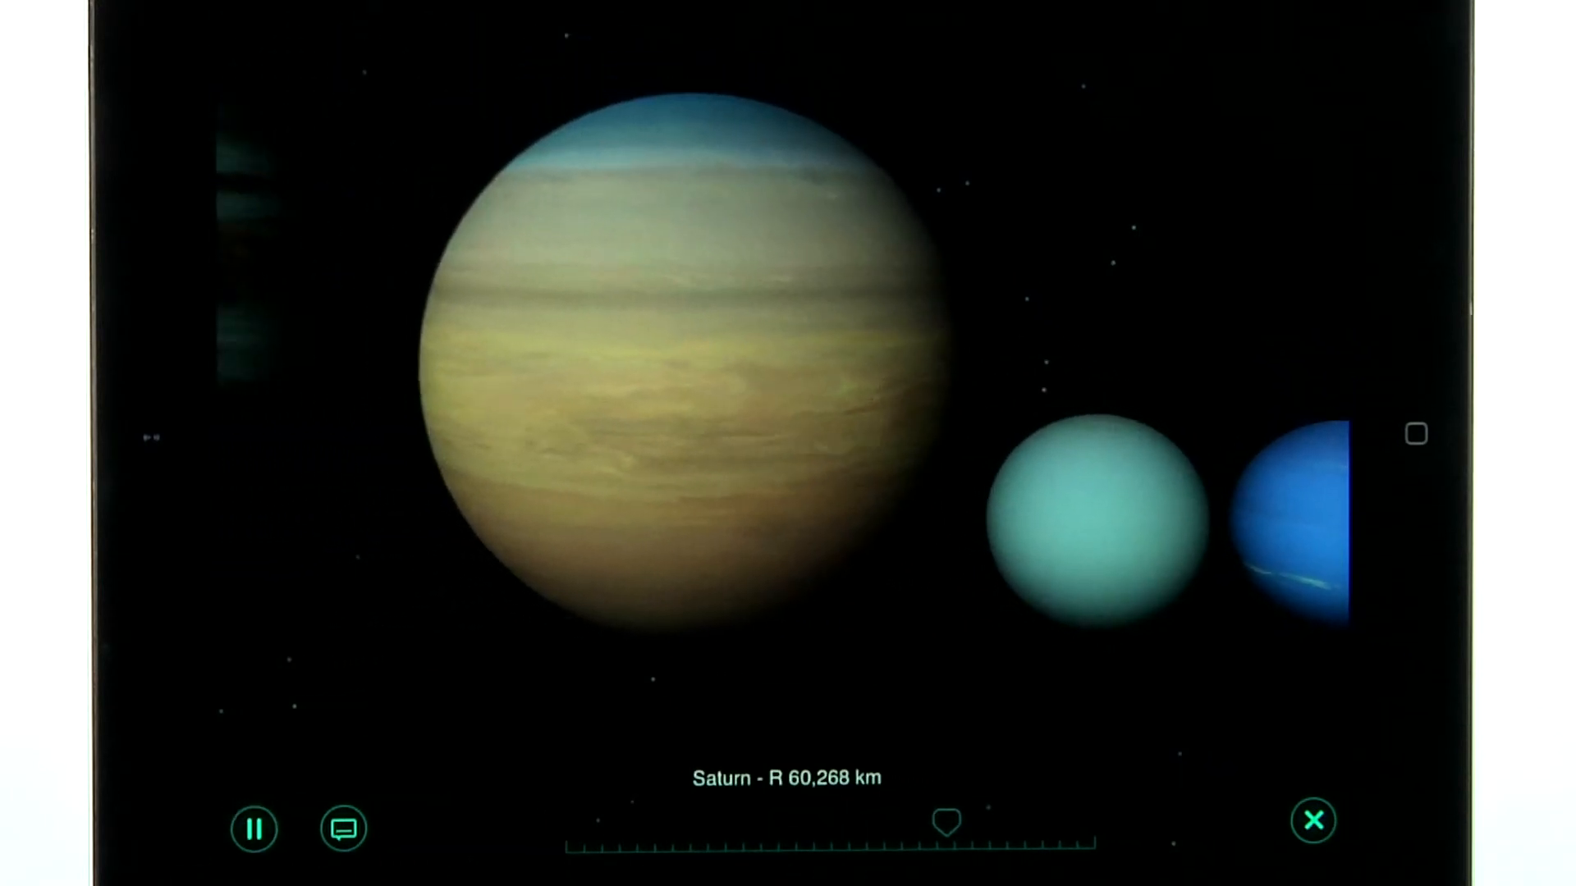
{"action": "left_click", "coordinate": [1313, 819]}
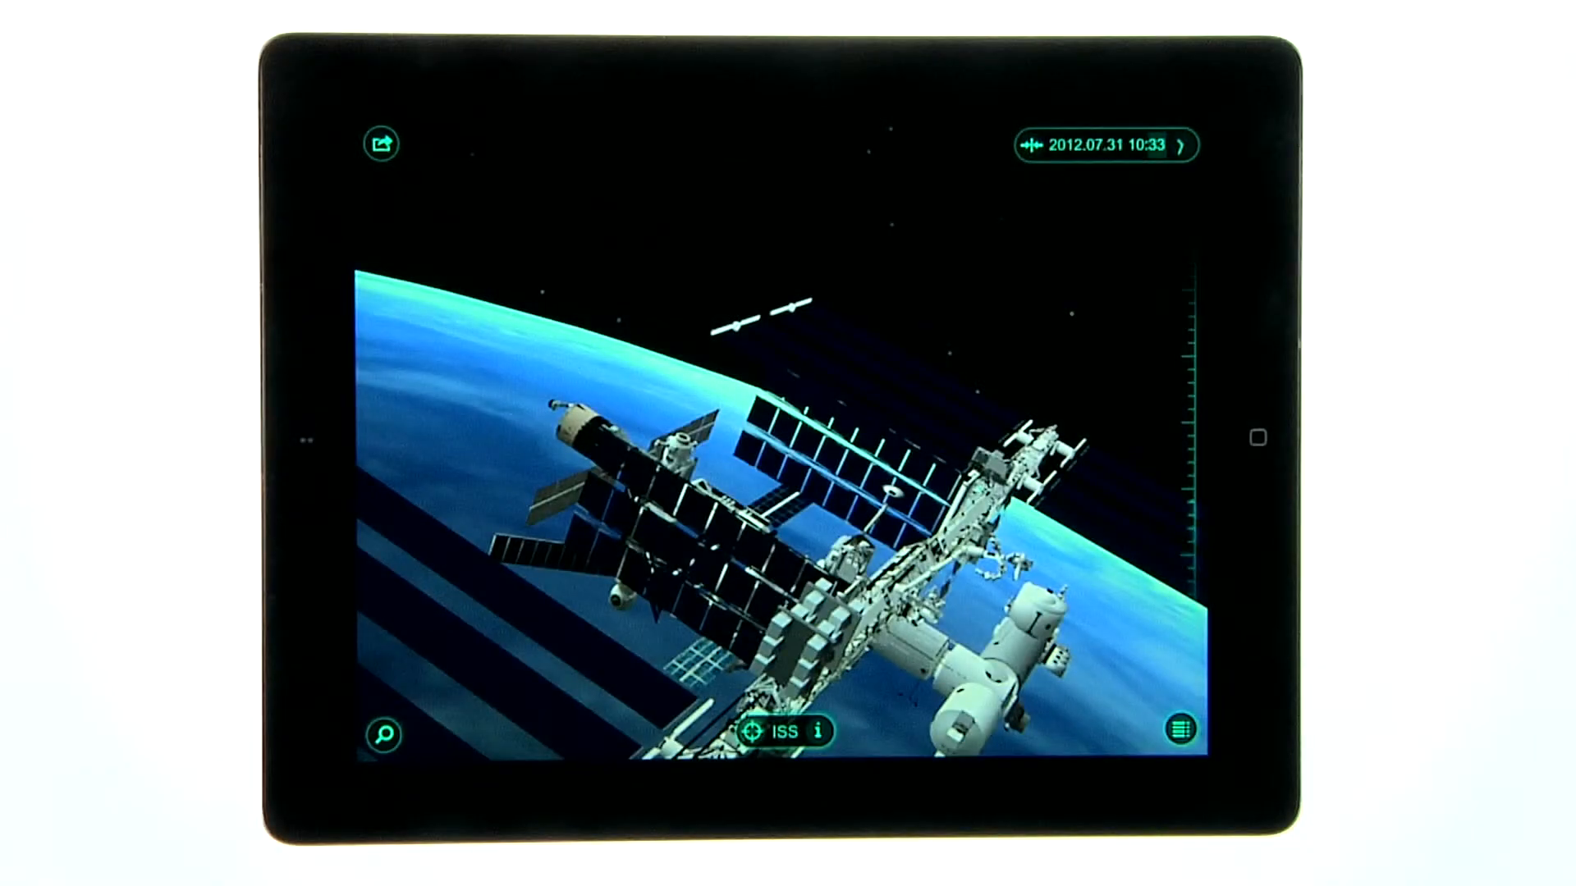
From the sharing options, follow Rate This App to Solar Walk's iTunes store listing
{"action": "left_click", "coordinate": [381, 143]}
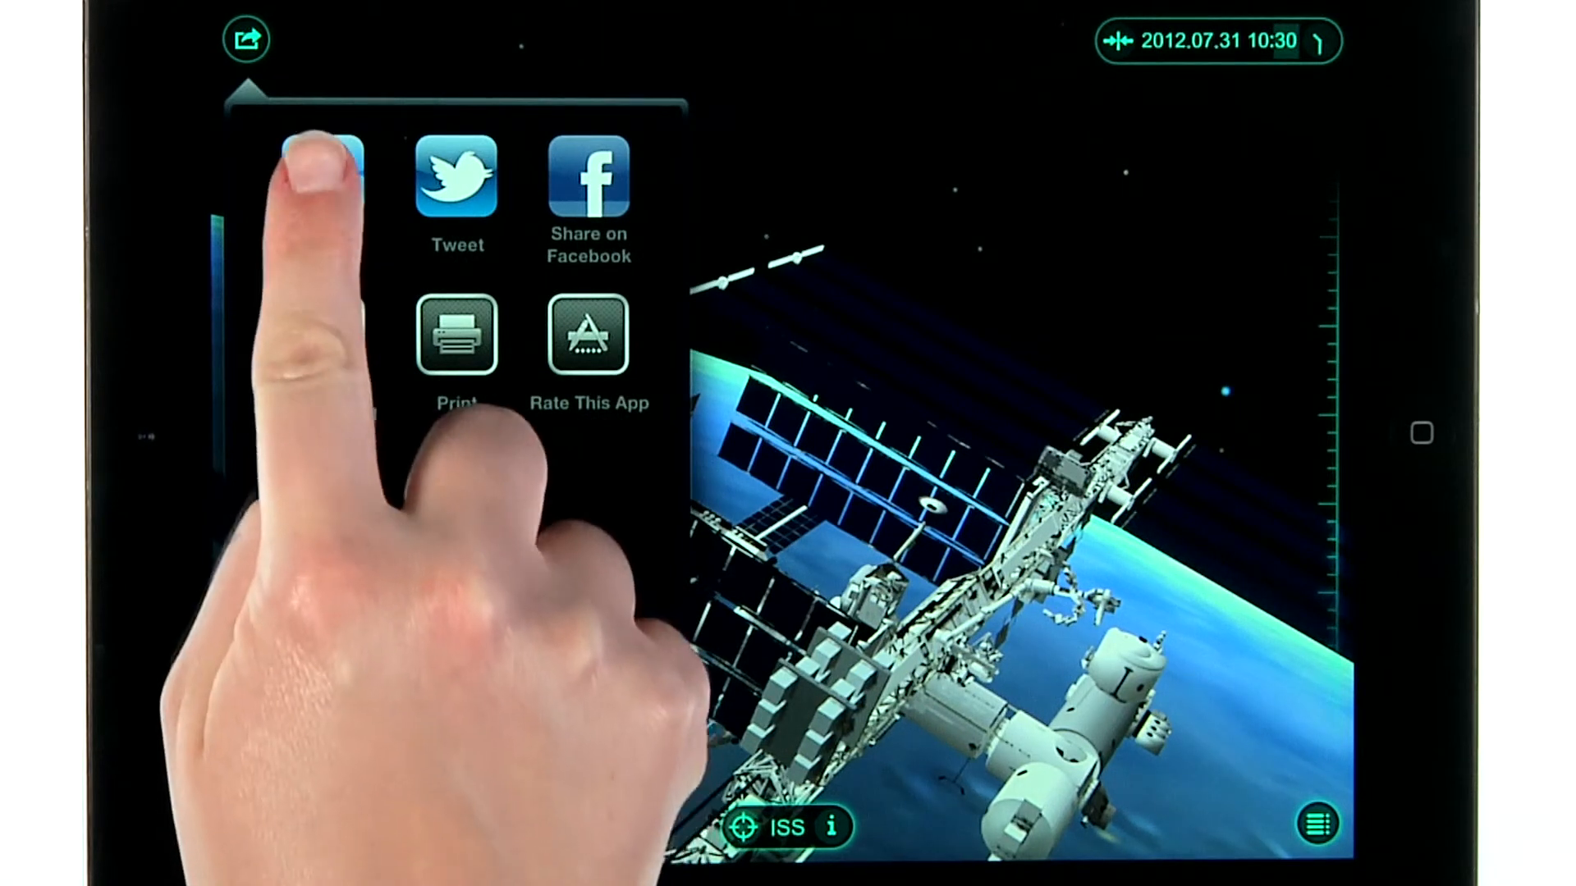
{"action": "left_click", "coordinate": [330, 179]}
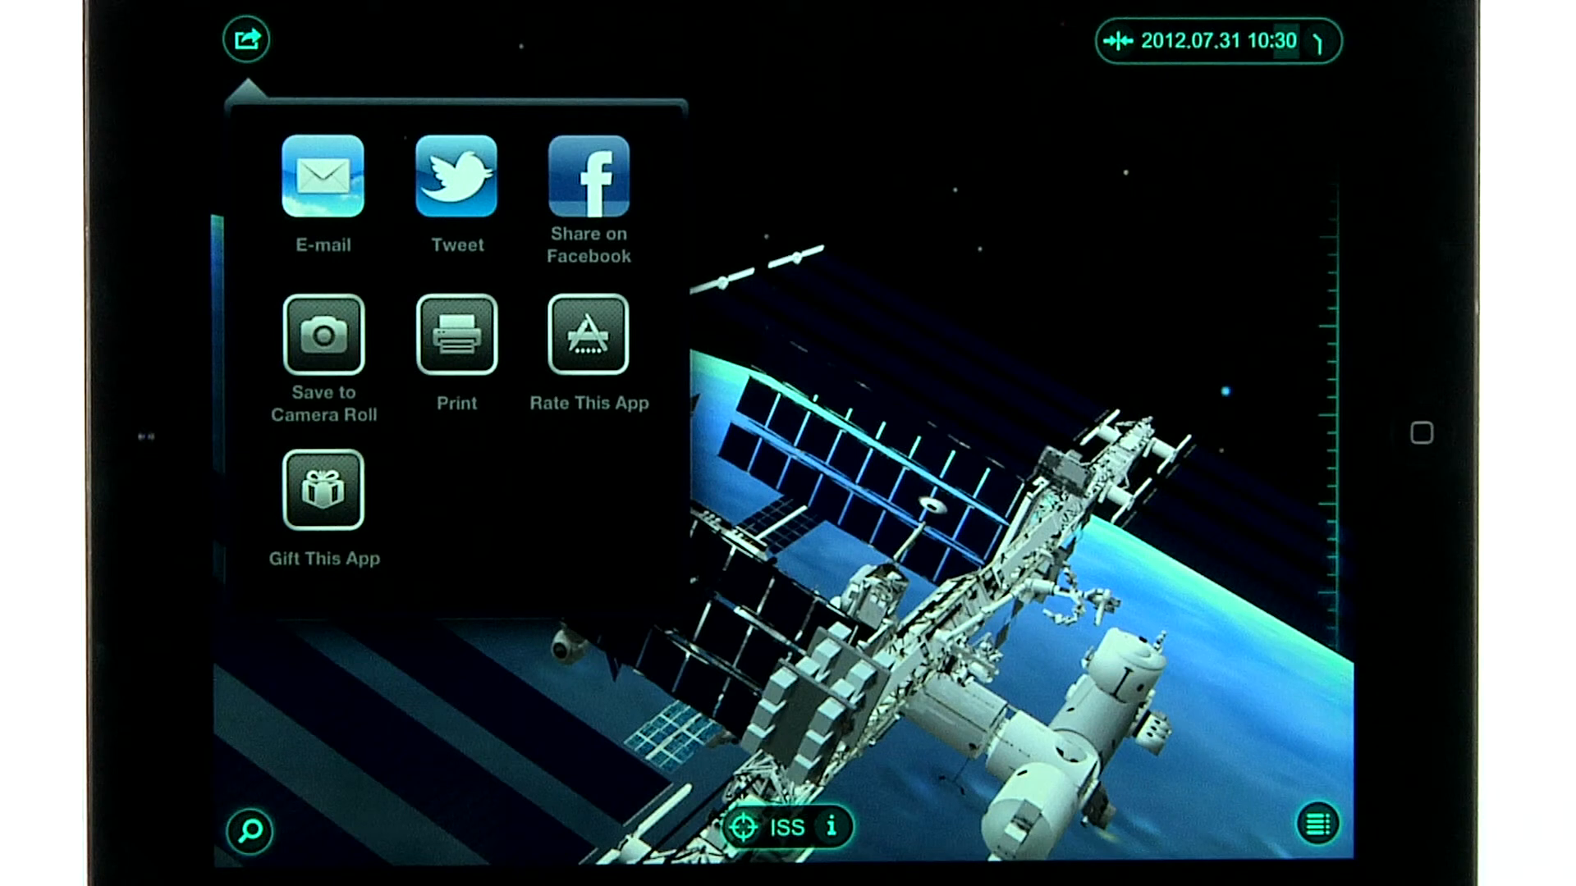
{"action": "left_click", "coordinate": [588, 334]}
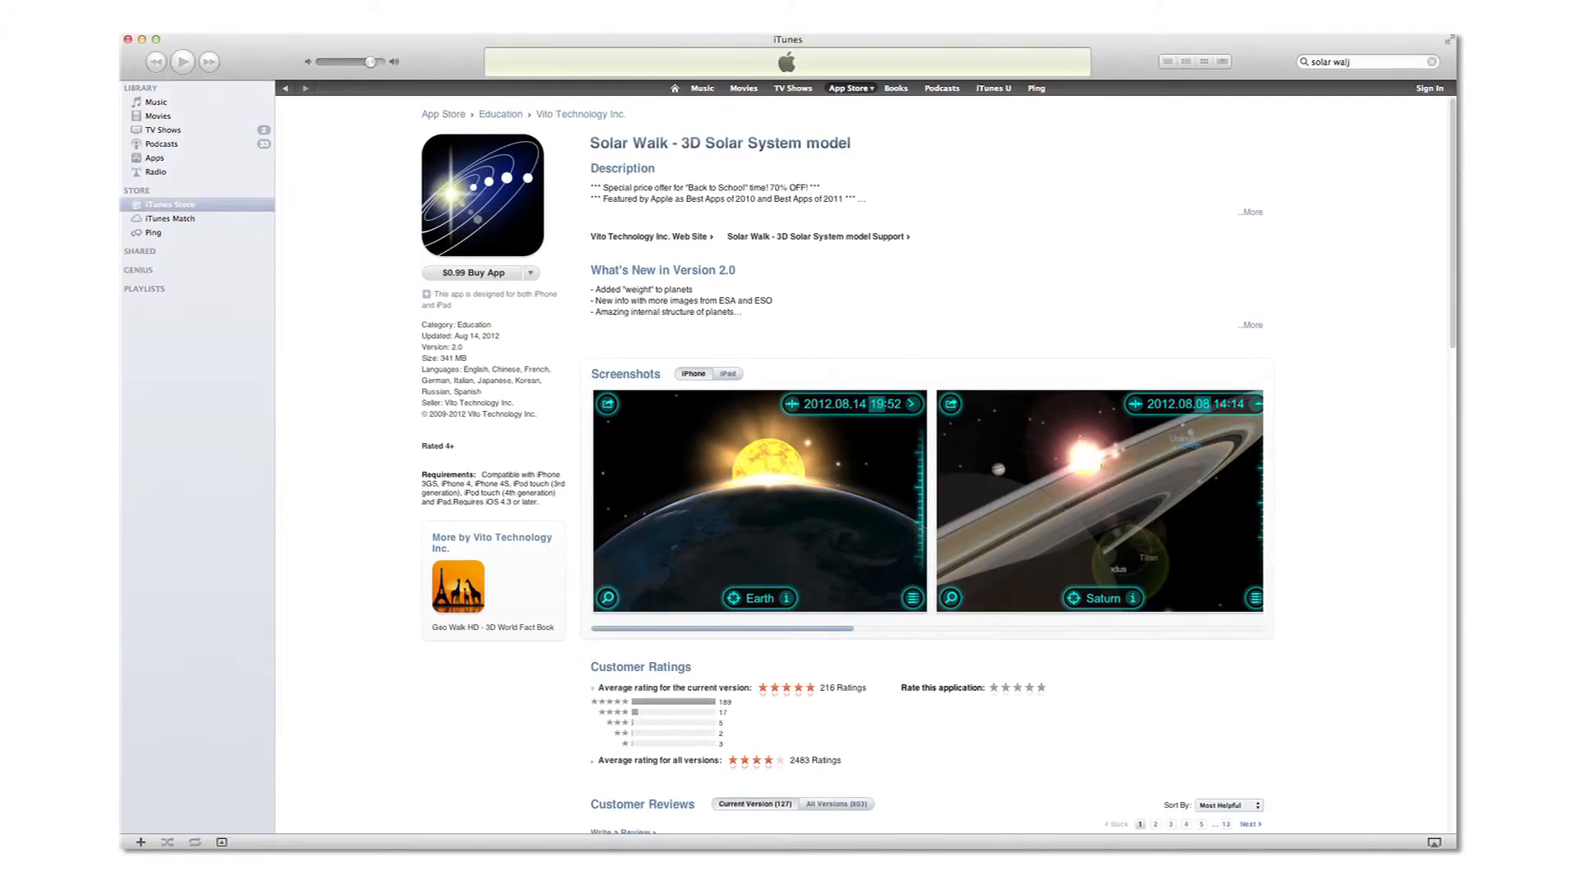